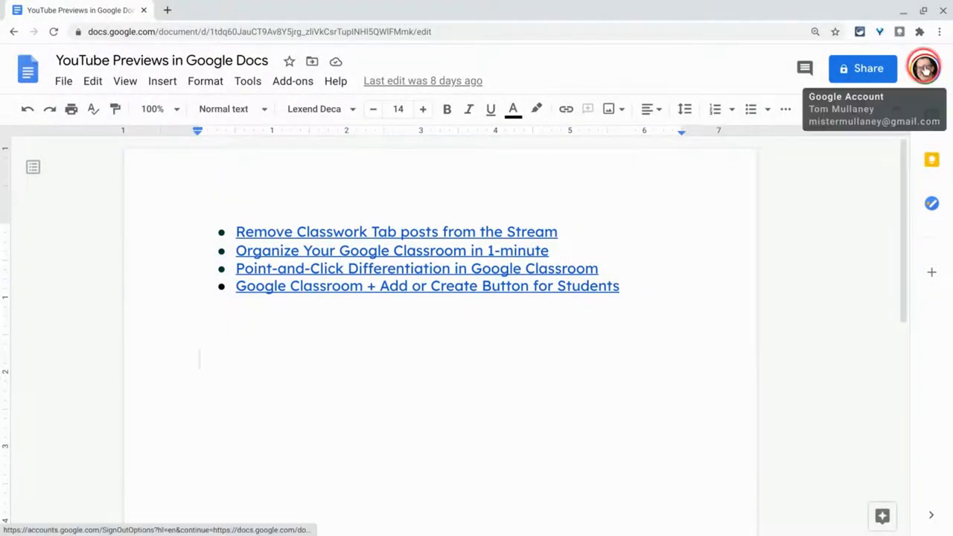
# Select the first two bulleted video links and start a comment on them
pyautogui.click(782, 268)
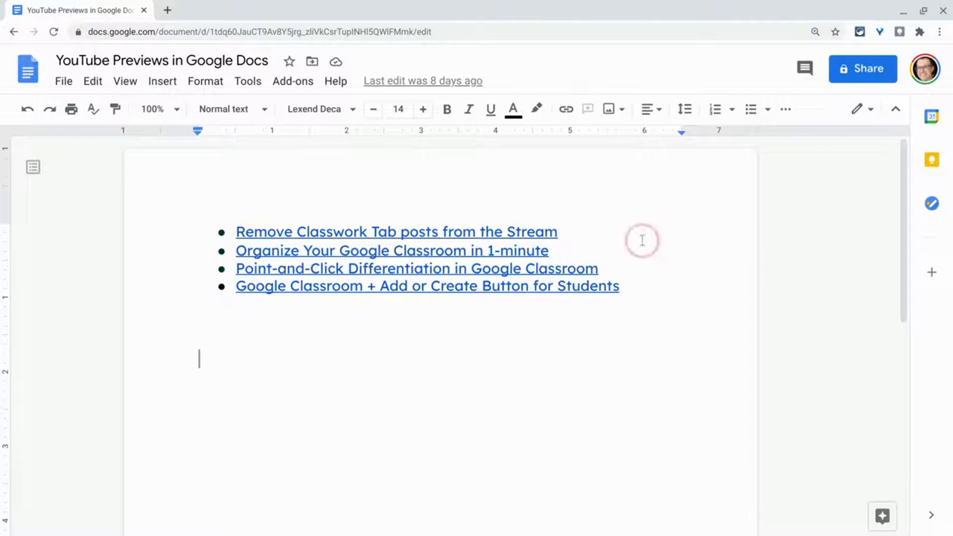
pyautogui.click(380, 250)
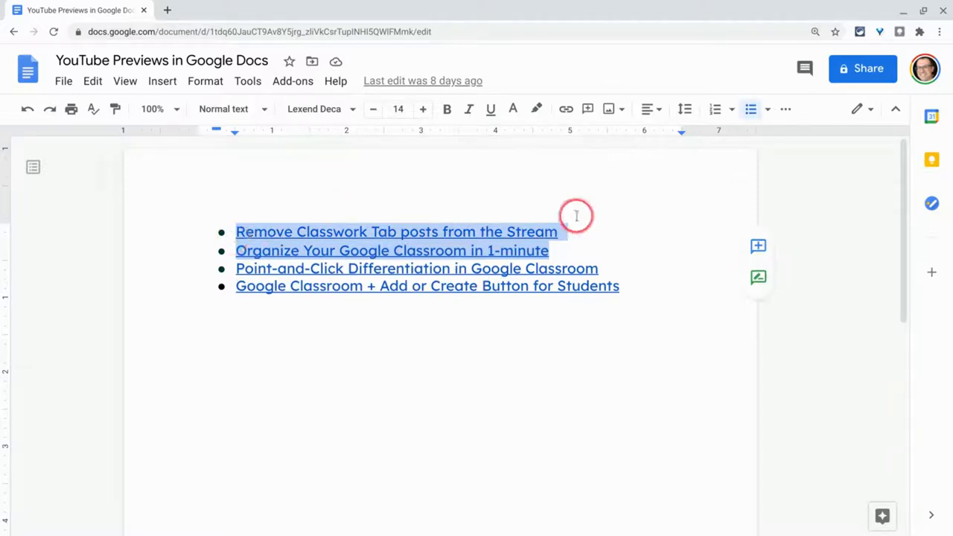
pyautogui.moveTo(758, 246)
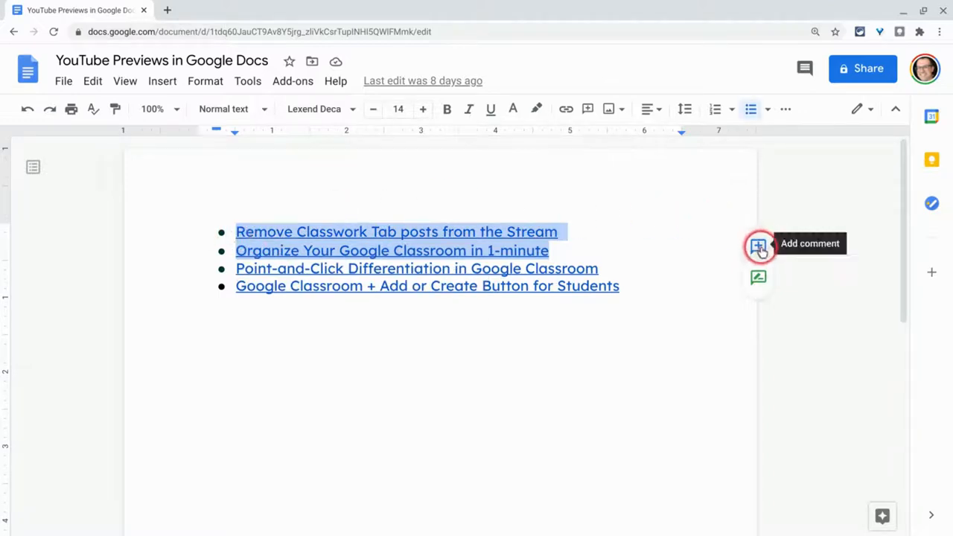
pyautogui.moveTo(760, 254)
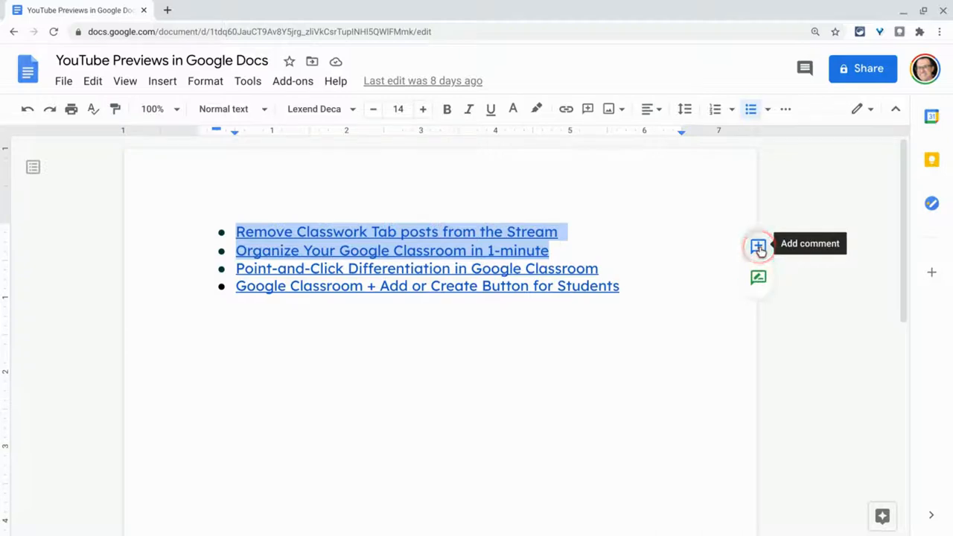
pyautogui.click(758, 247)
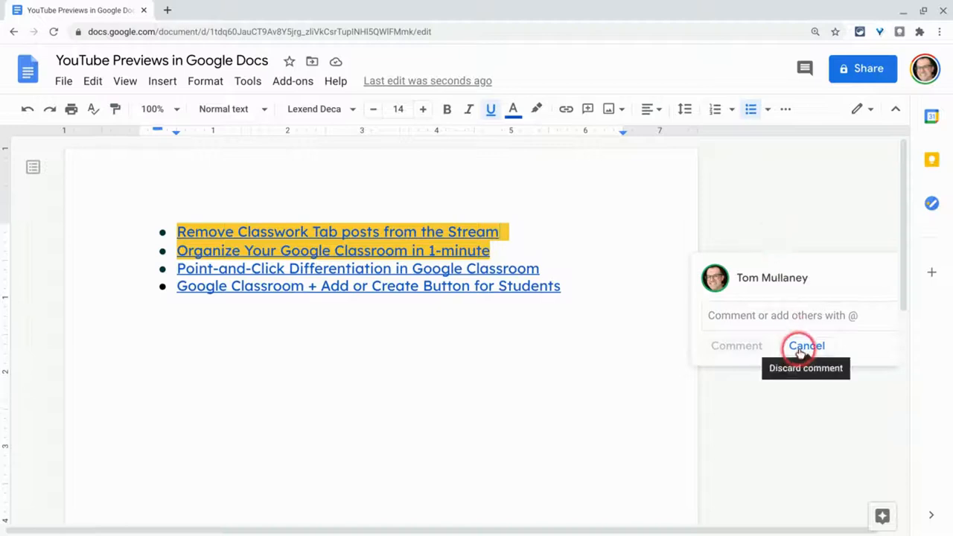
# Cancel the empty comment, leaving the first two links selected
pyautogui.click(806, 346)
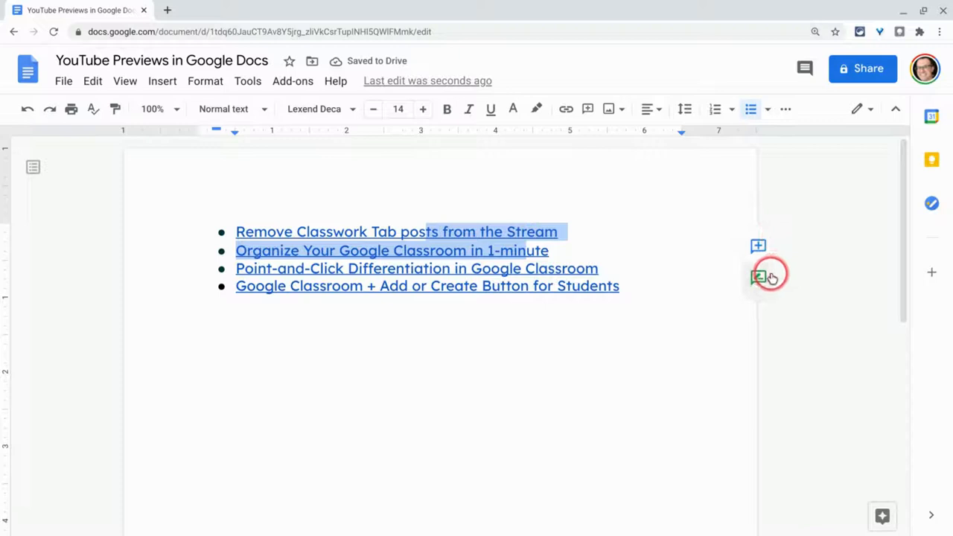
pyautogui.moveTo(759, 277)
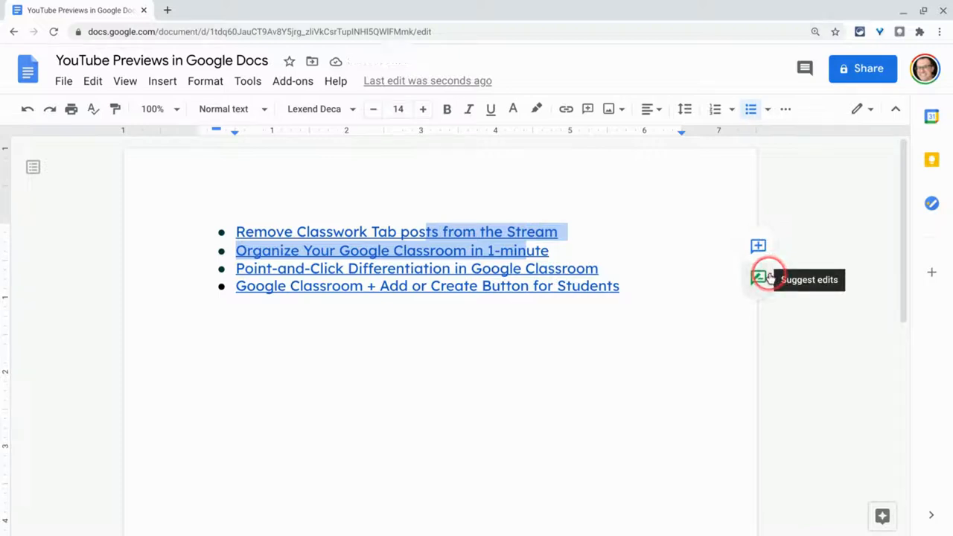
pyautogui.moveTo(813, 197)
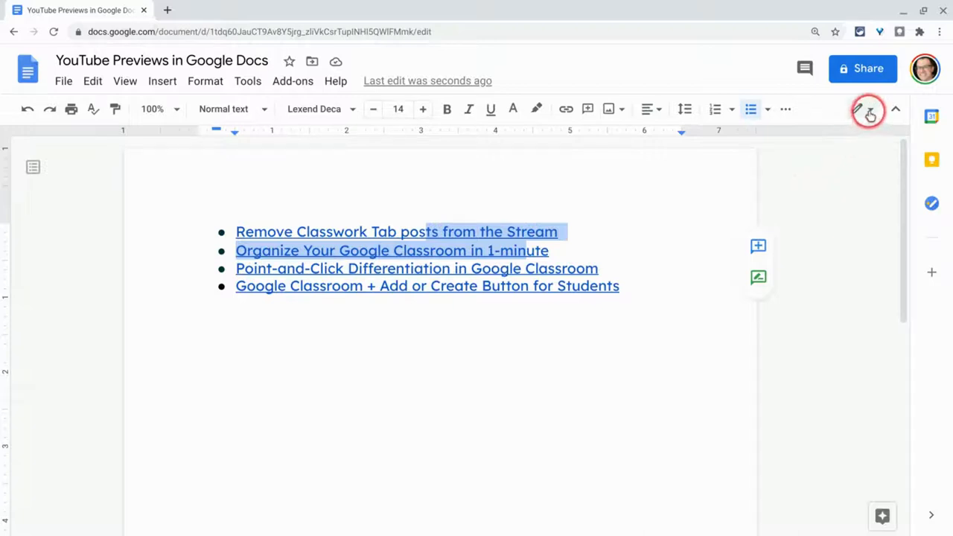
pyautogui.moveTo(870, 113)
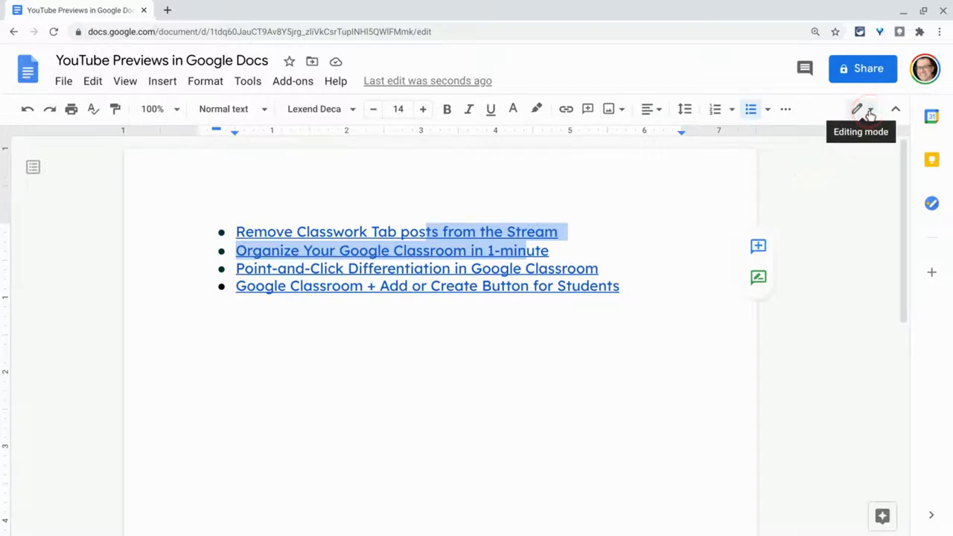
# Switch to Suggesting mode, suggest adding 'Words' below the list, then reject it
pyautogui.click(870, 109)
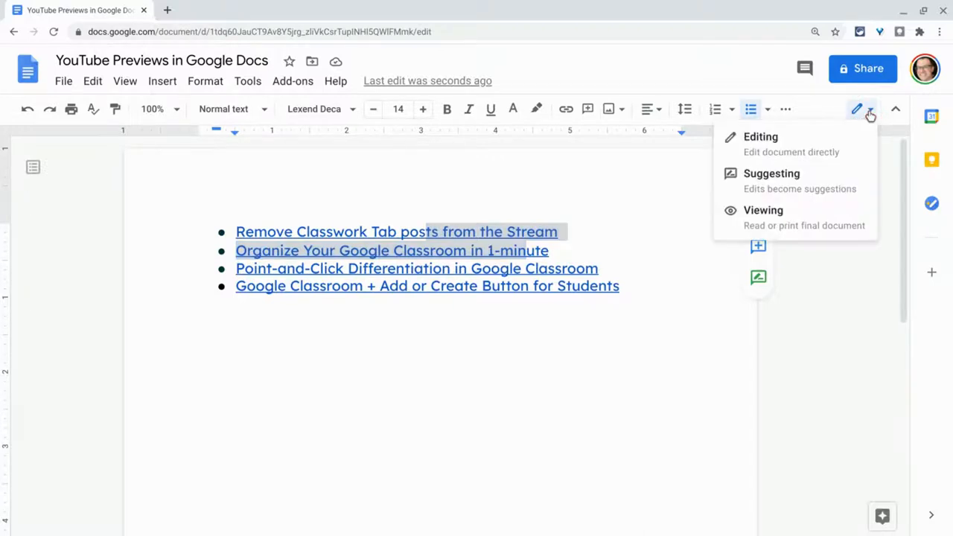
pyautogui.click(771, 173)
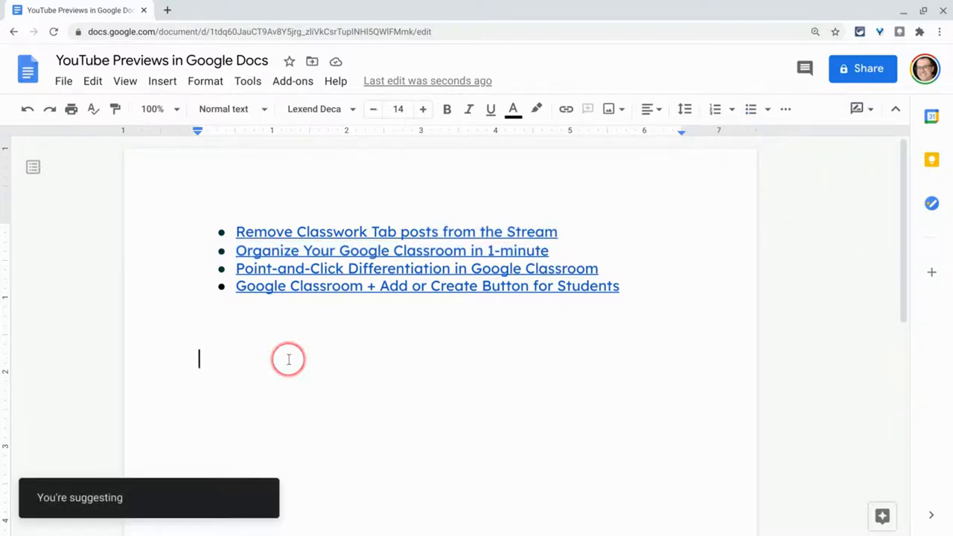
pyautogui.write('Words')
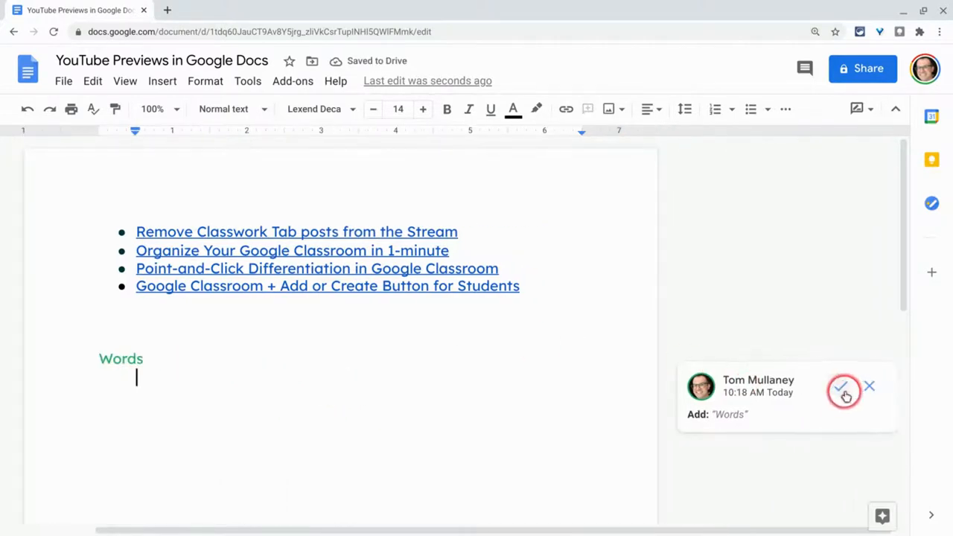
pyautogui.moveTo(870, 387)
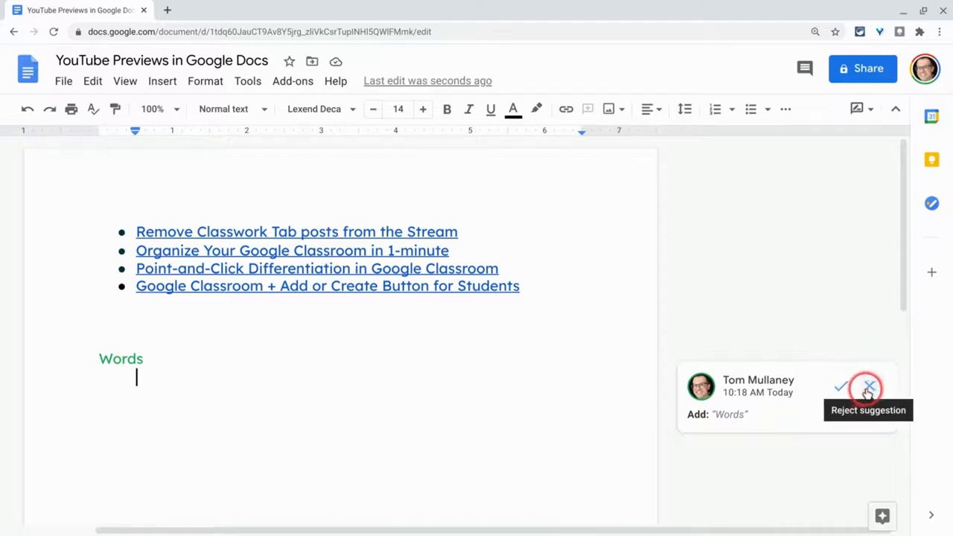
pyautogui.click(868, 387)
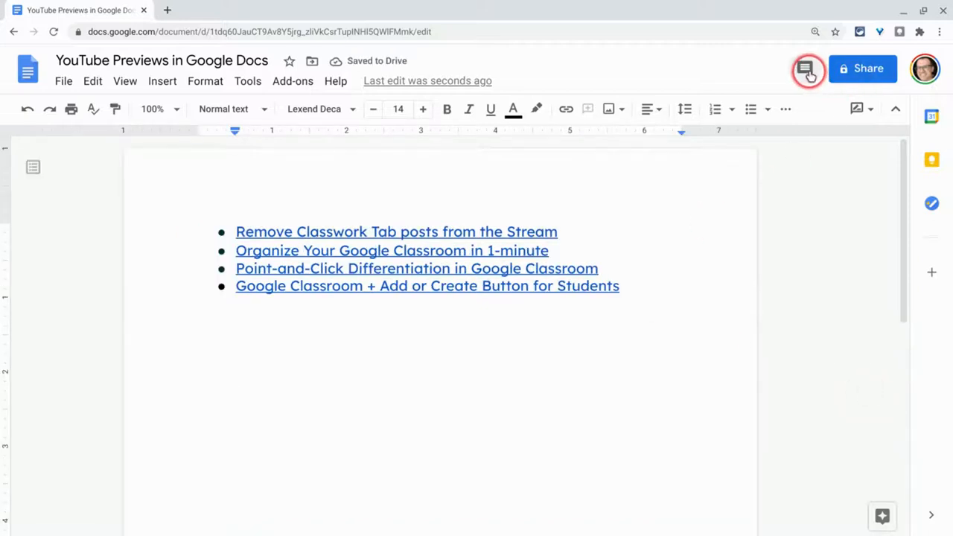
# Show comment history, then reopen the Editing/Suggesting/Viewing mode choice
pyautogui.click(804, 69)
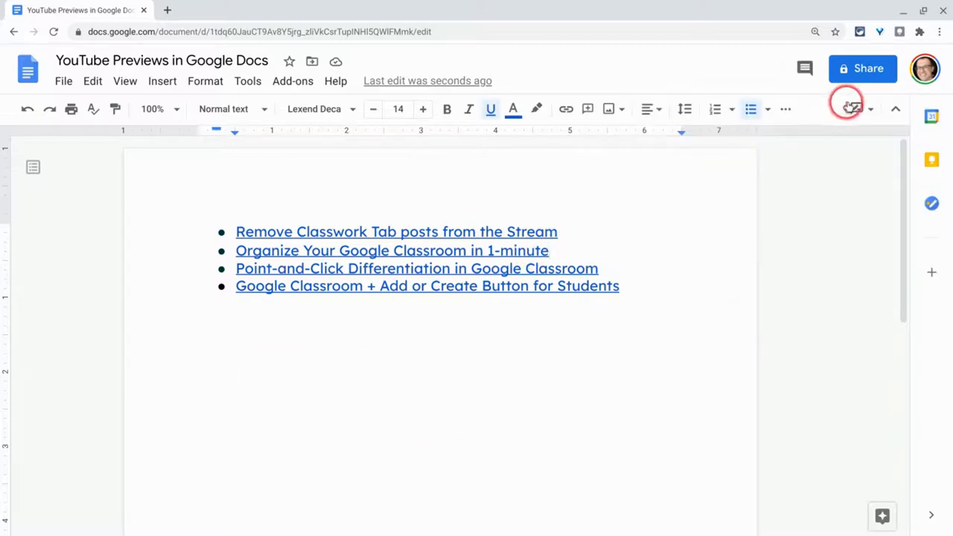
pyautogui.click(849, 108)
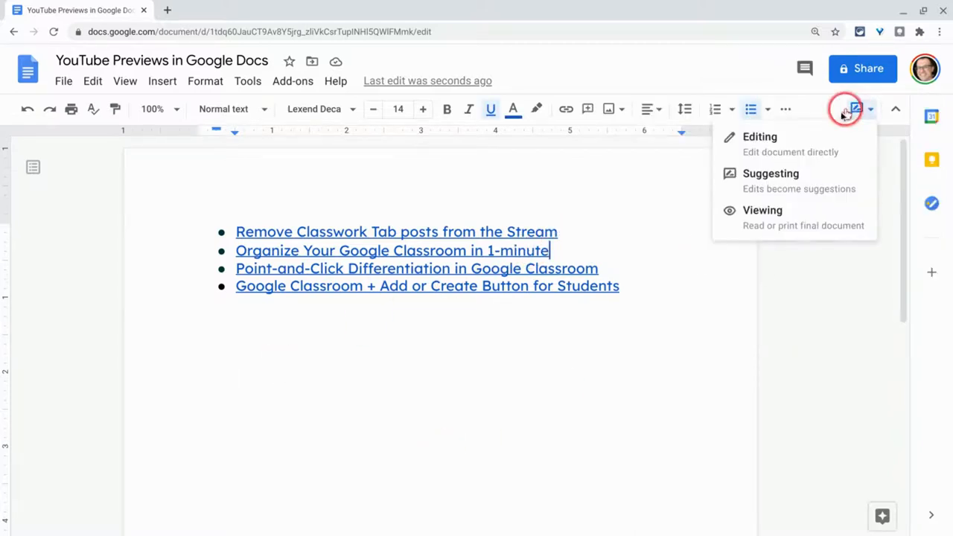
# Return to Editing, then suggest replacing the first link with 'Type text'
pyautogui.click(759, 137)
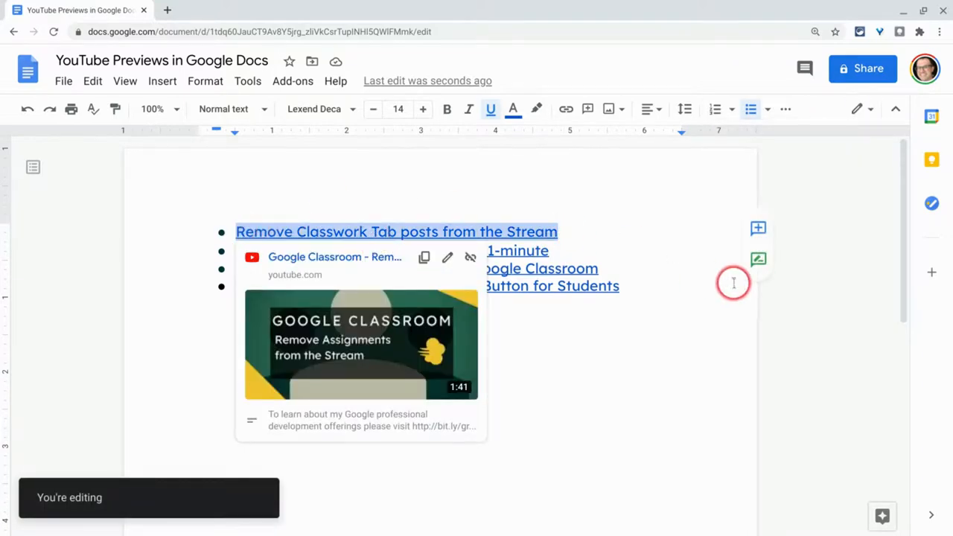
pyautogui.click(758, 259)
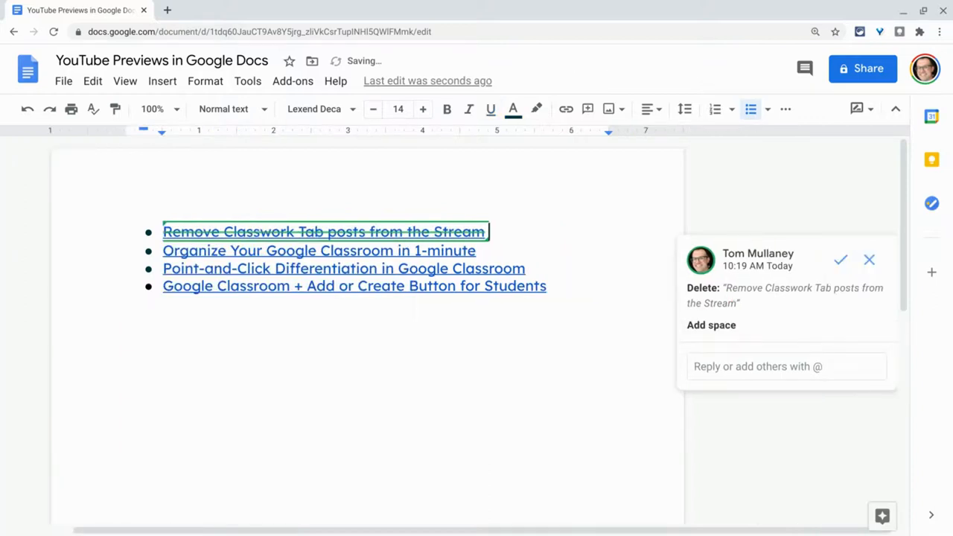
pyautogui.write('Type te')
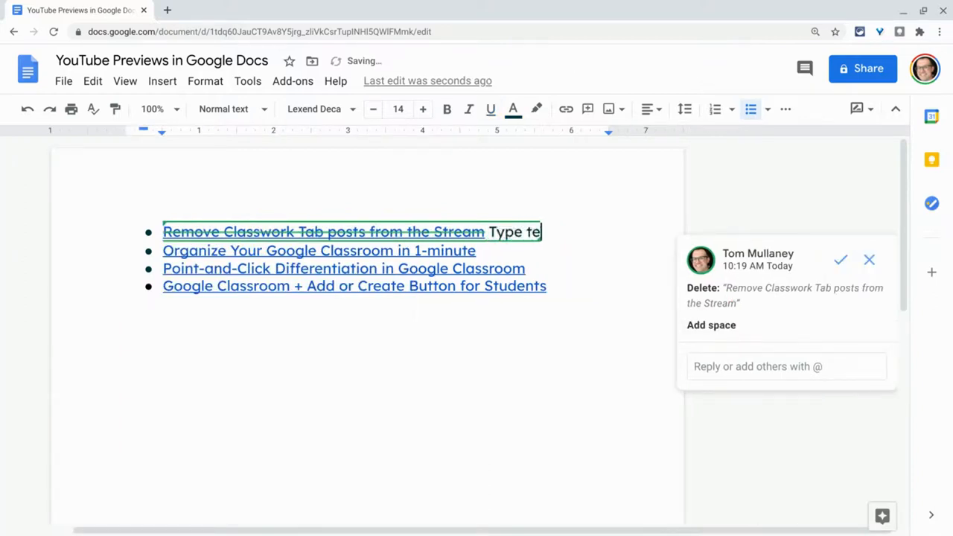
pyautogui.write('xt')
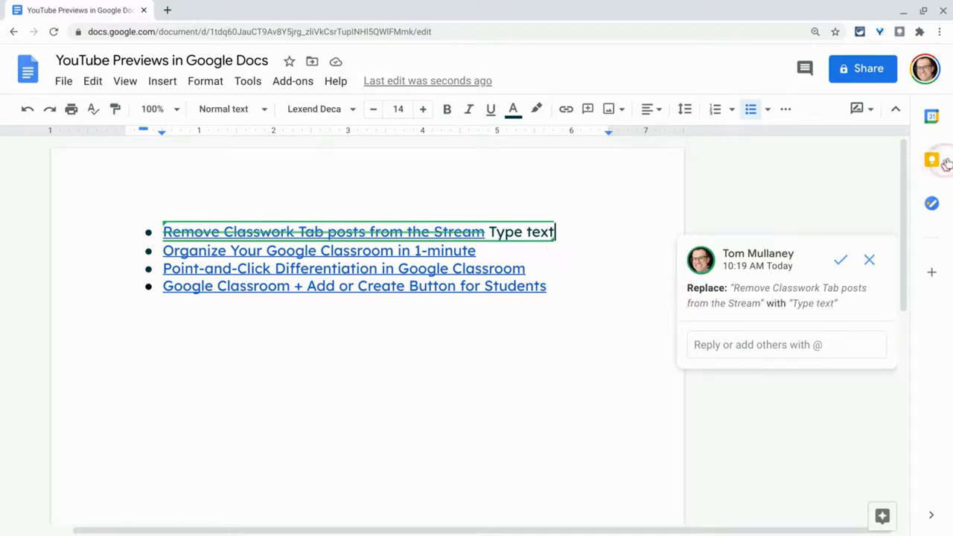
pyautogui.moveTo(858, 108)
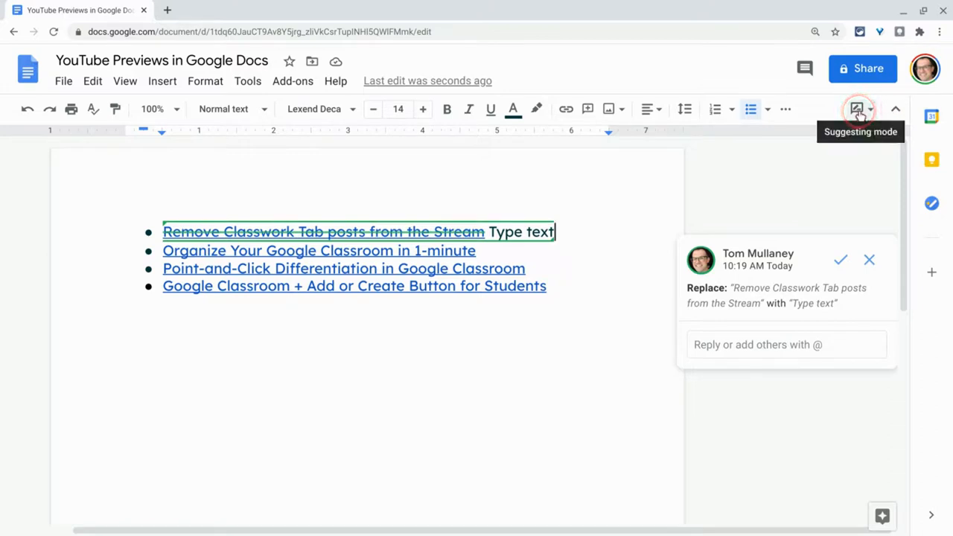
# Reject the 'Type text' suggestion and return to Editing mode with the first link restored
pyautogui.click(858, 108)
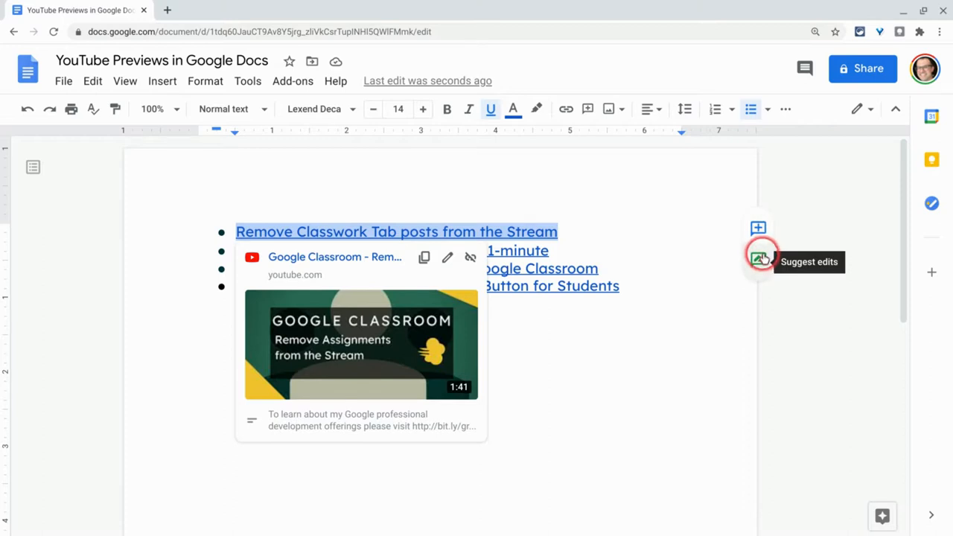
pyautogui.click(760, 259)
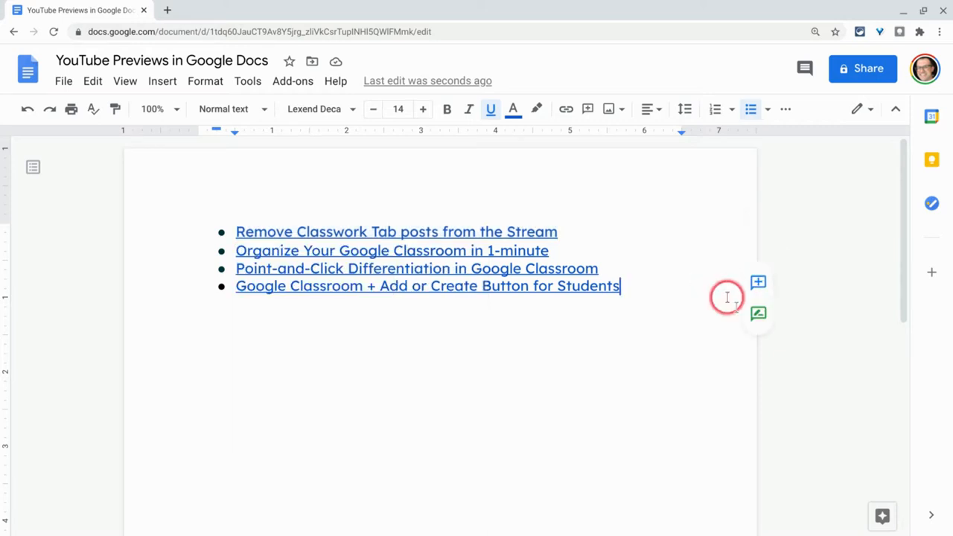
pyautogui.moveTo(750, 318)
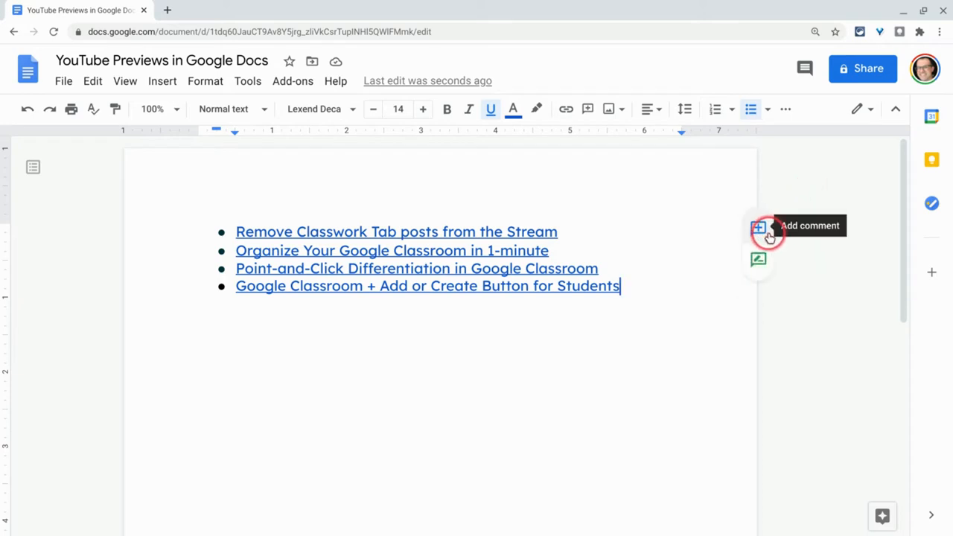
pyautogui.moveTo(758, 259)
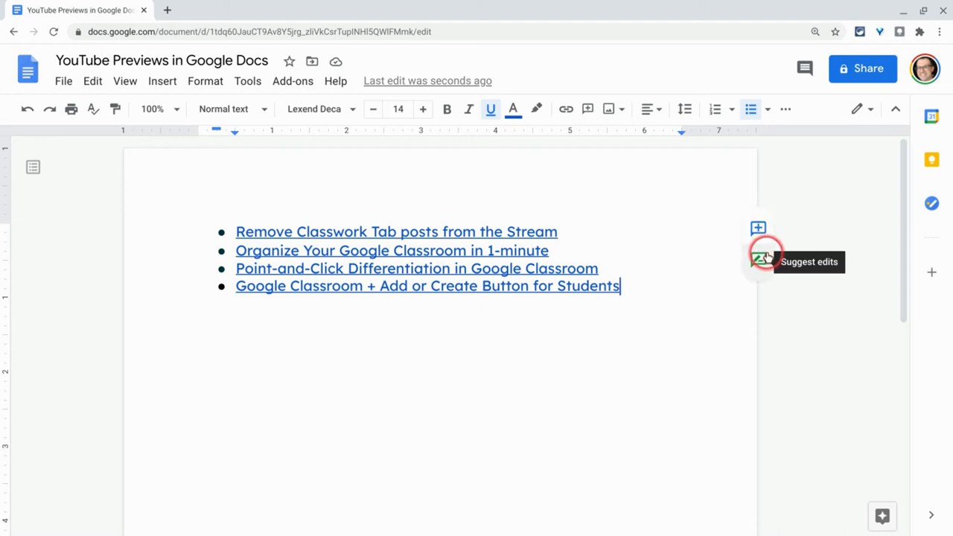